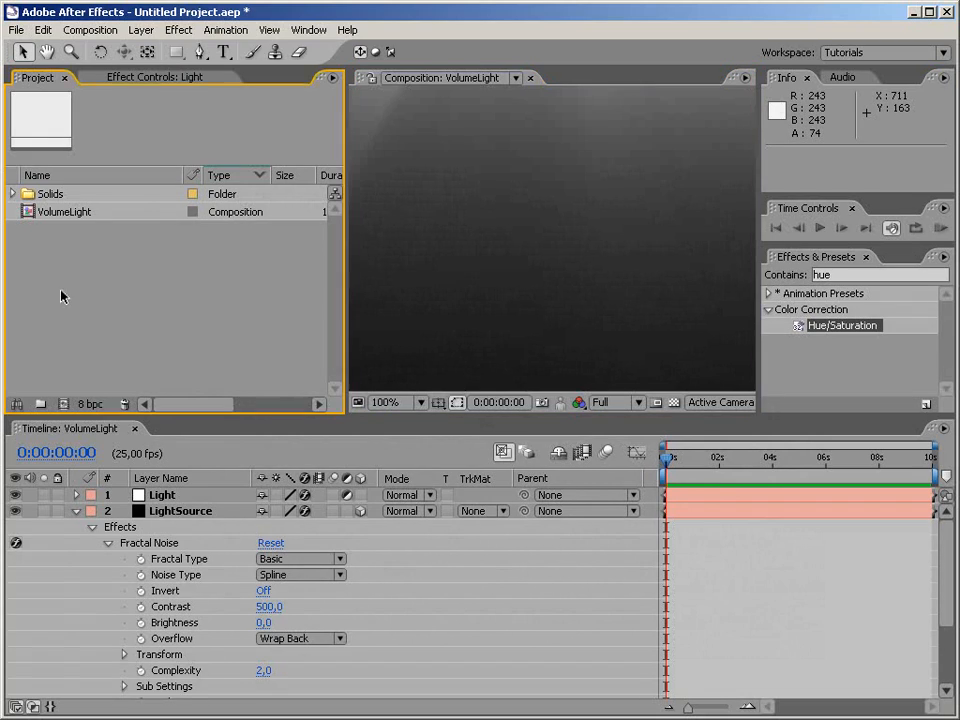
# Step: Create a PAL D1/DV composition named VolumeLight and add a black full-frame solid
pyautogui.click(64, 212)
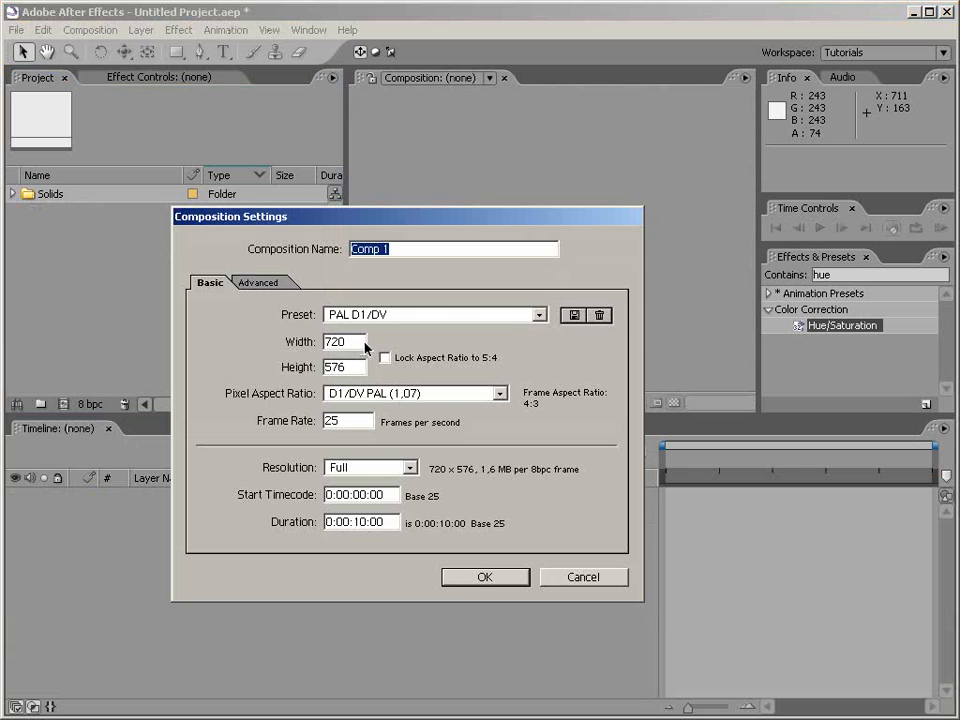
pyautogui.click(486, 576)
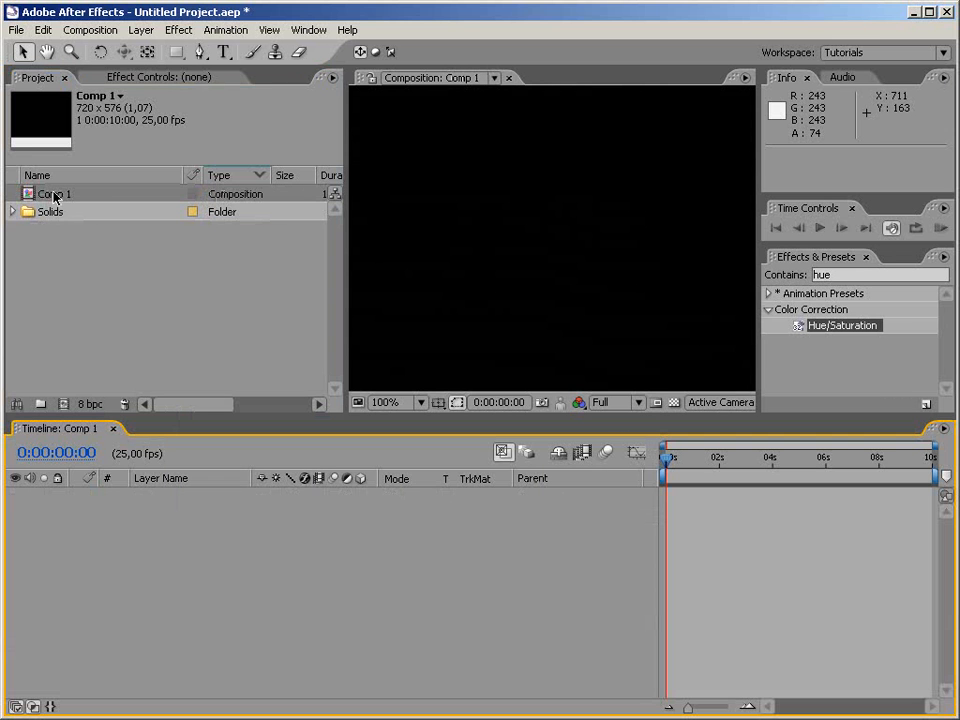
pyautogui.write('Yo')
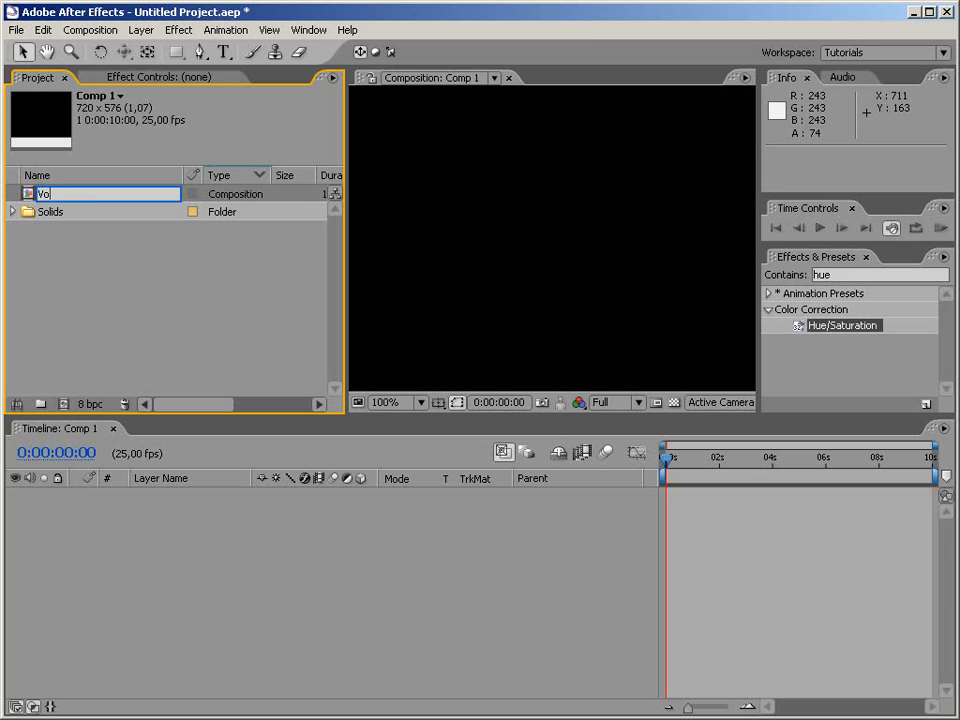
pyautogui.write('VolumeLight')
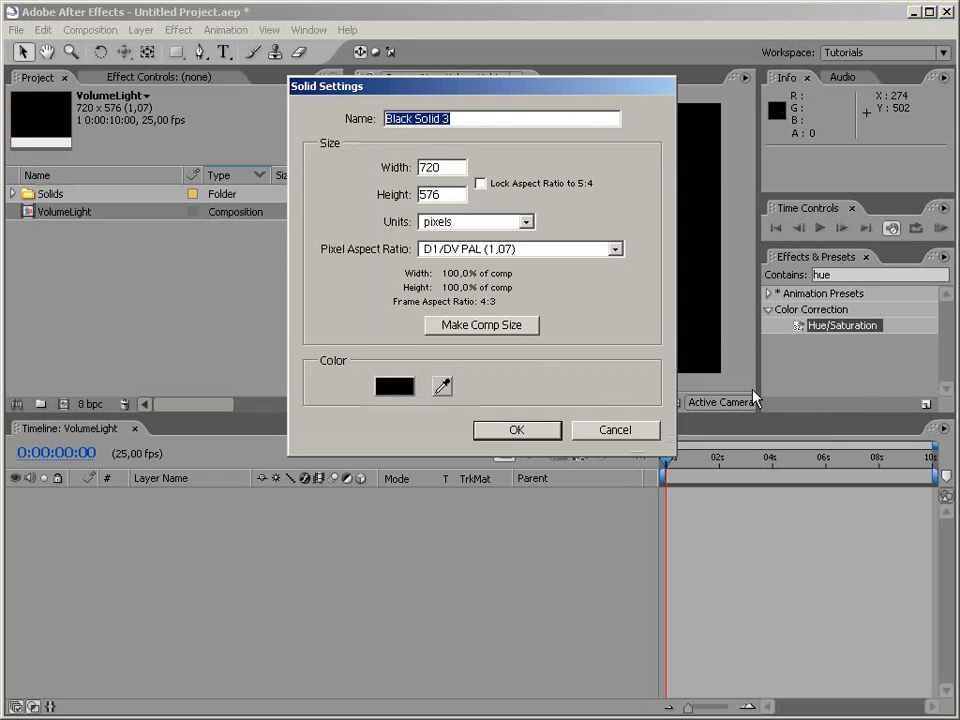
pyautogui.click(516, 428)
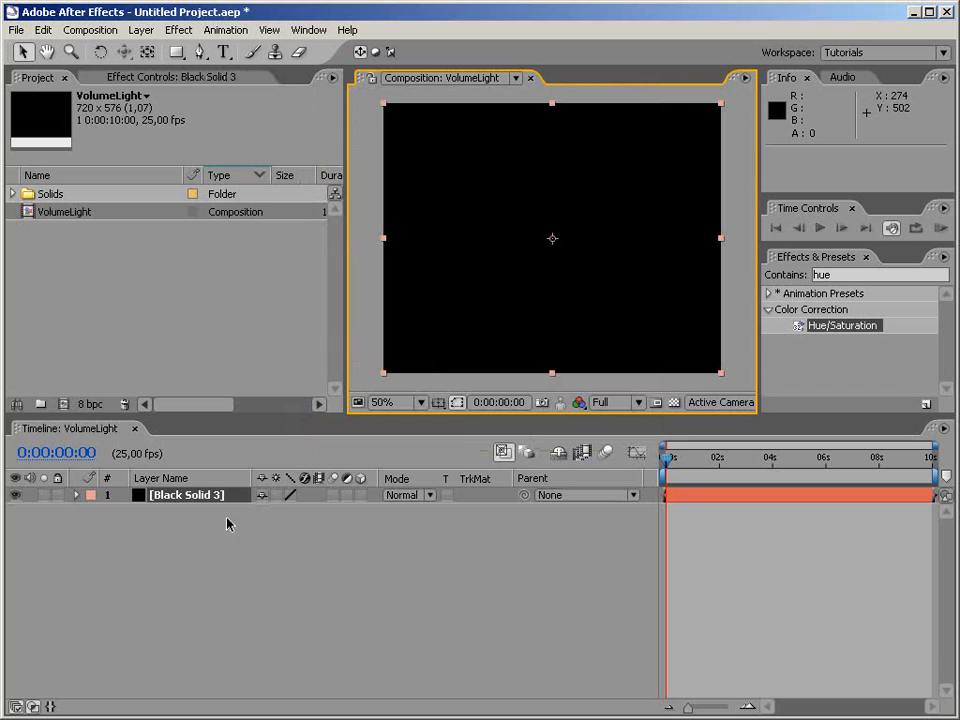
# Step: Rename the solid LightSource and apply the Fractal Noise effect to it
pyautogui.doubleClick(186, 496)
pyautogui.write('LightSource')
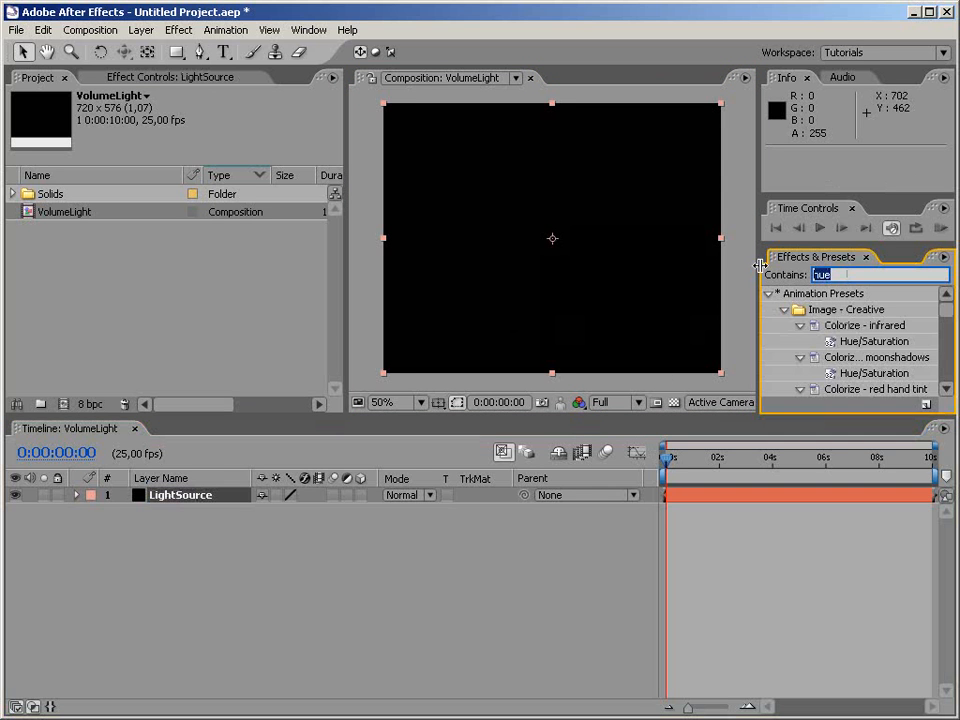
pyautogui.write('fract')
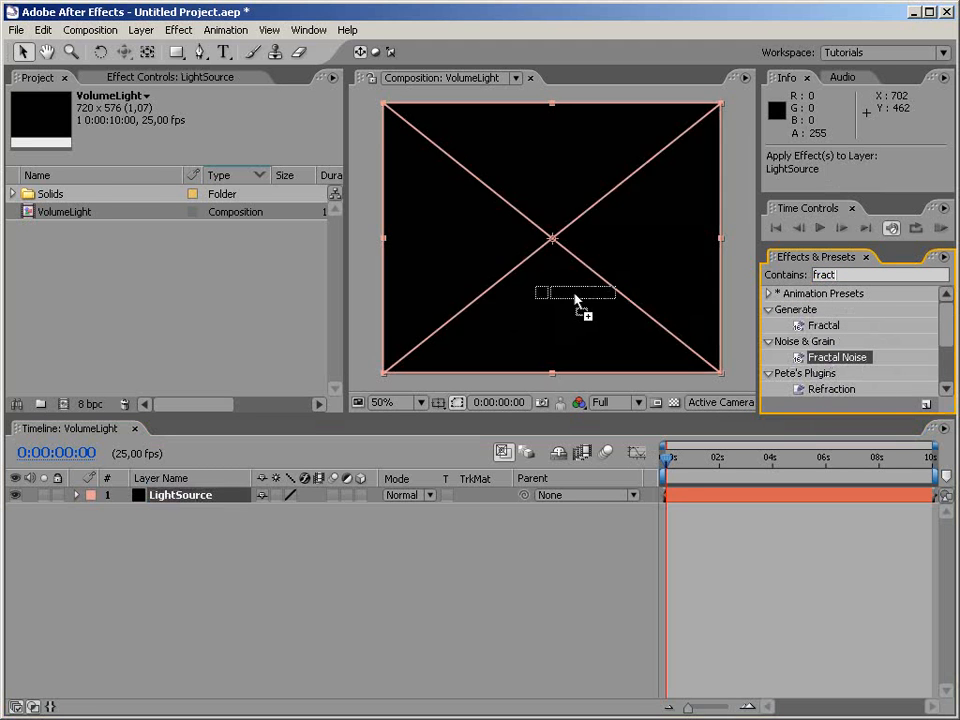
pyautogui.doubleClick(838, 356)
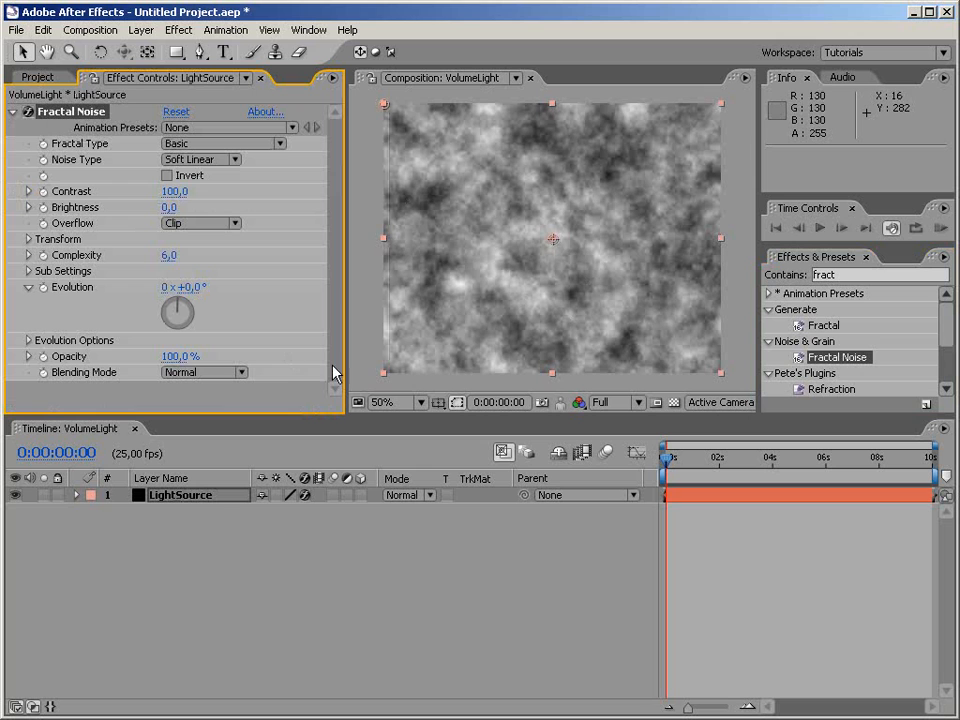
# Step: Set Fractal Noise to Spline noise type with Complexity 2,0 and reveal sub settings
pyautogui.click(198, 160)
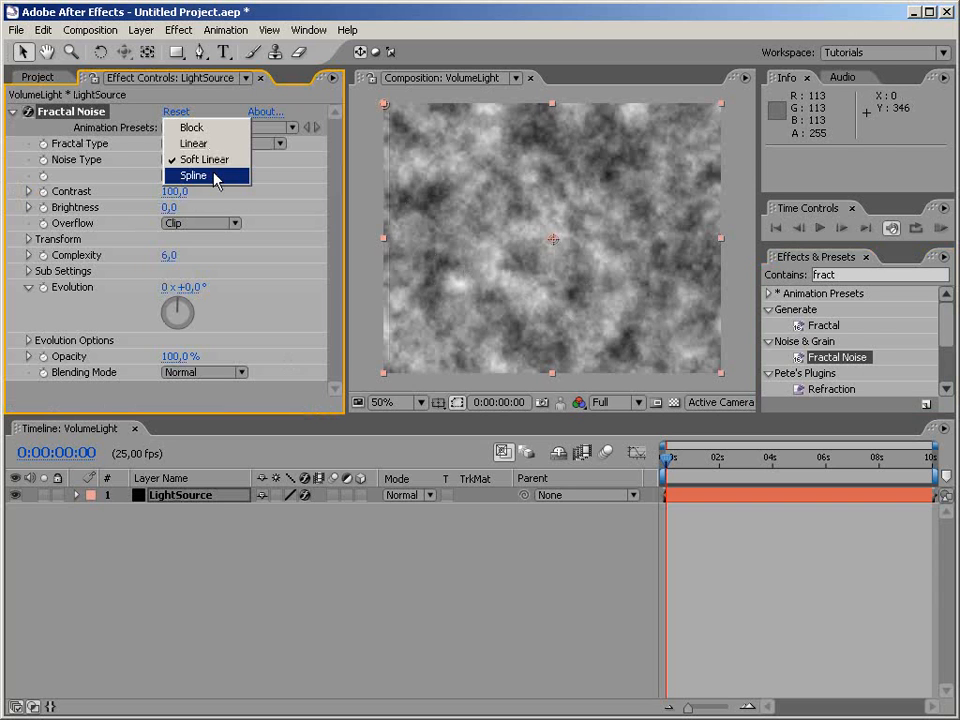
pyautogui.click(192, 176)
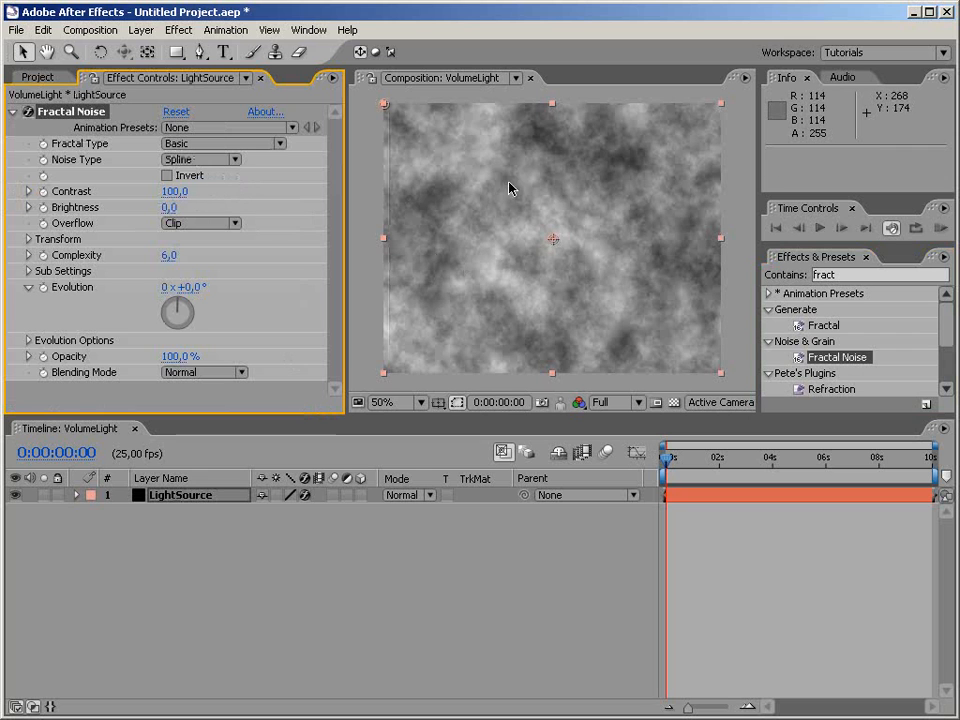
pyautogui.moveTo(214, 180)
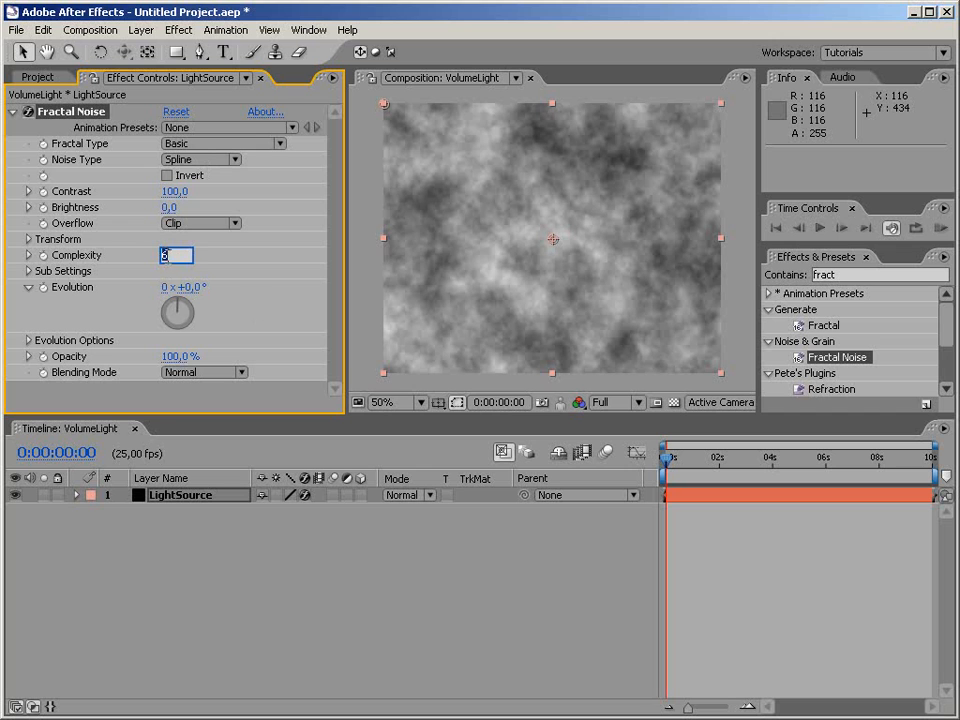
pyautogui.write('2,0')
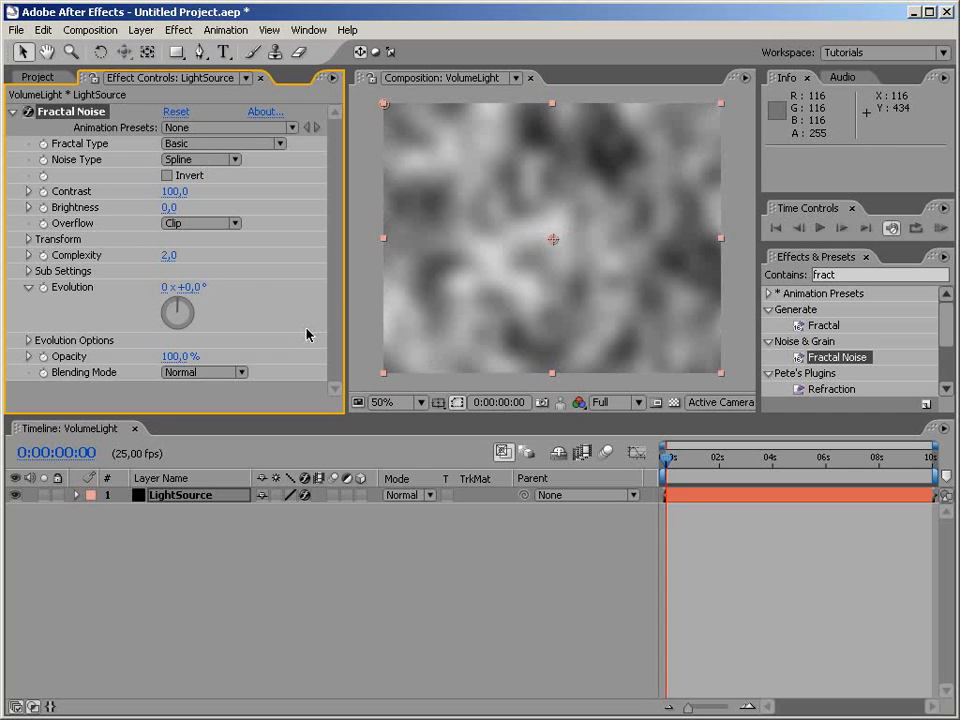
pyautogui.click(28, 272)
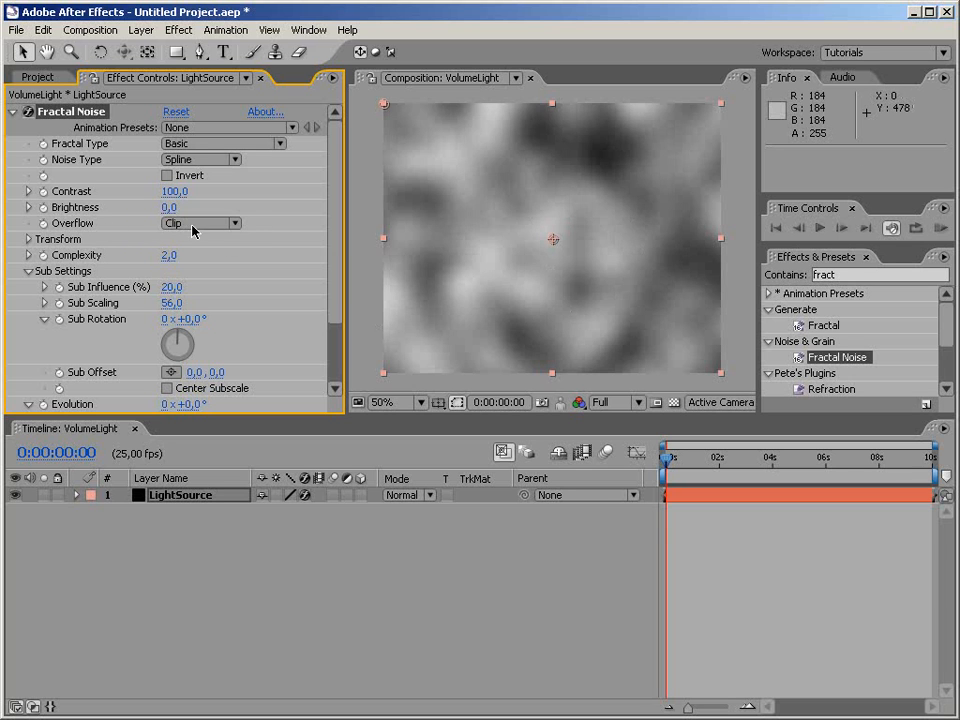
# Step: Set Overflow to Wrap Back and raise Contrast to about 500 for stark noise
pyautogui.click(200, 224)
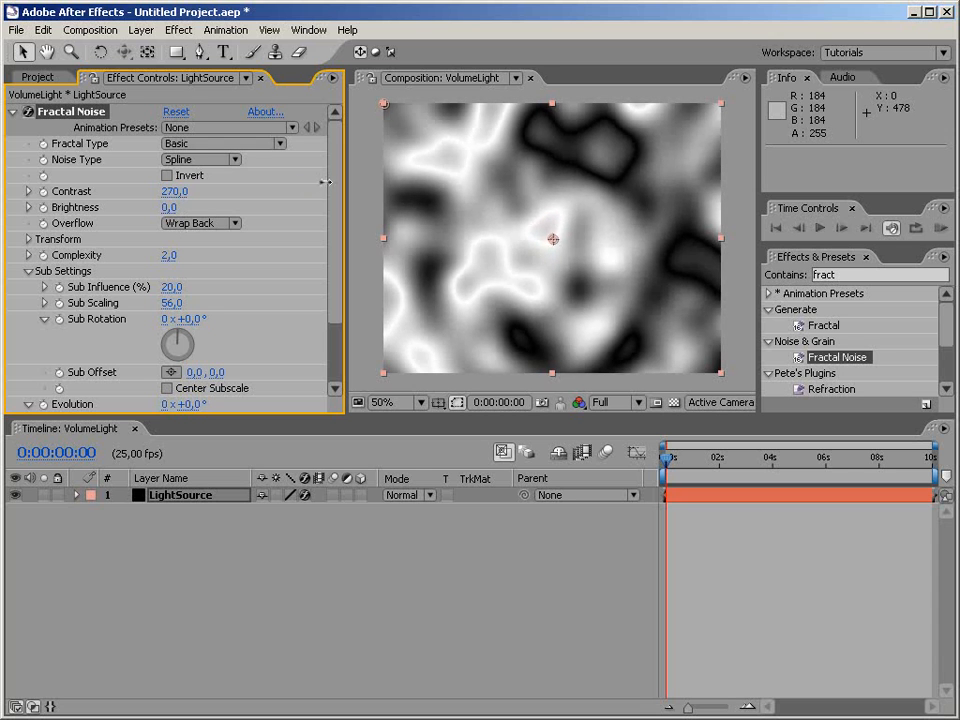
pyautogui.moveTo(176, 192); pyautogui.dragTo(184, 192)
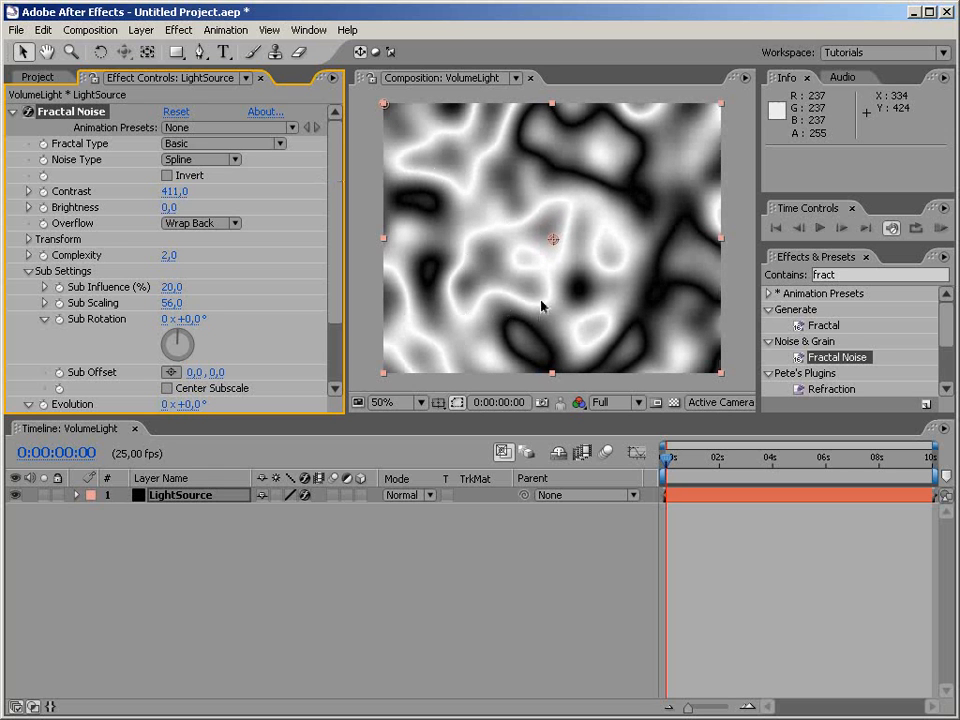
pyautogui.moveTo(500, 266)
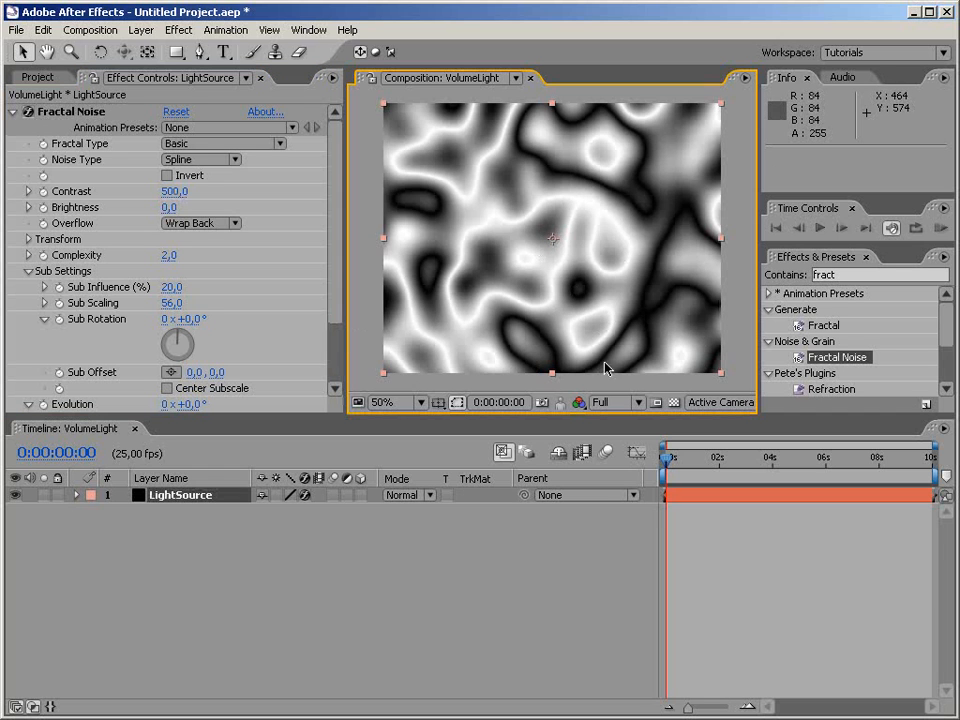
pyautogui.moveTo(360, 504)
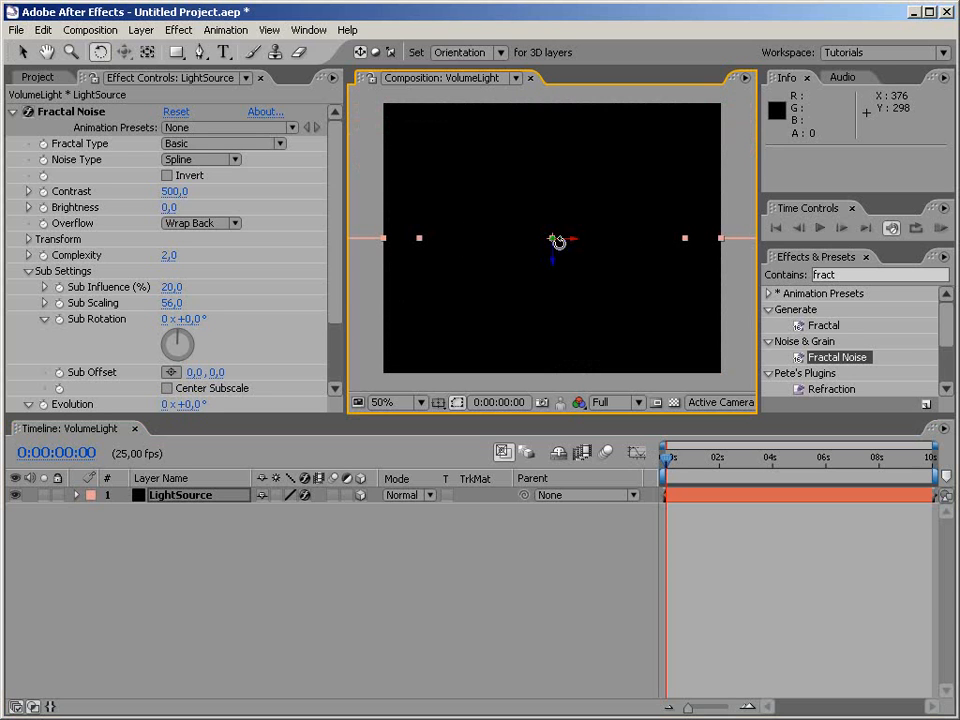
# Step: Tilt LightSource back on its X axis and move it up to the frame's top
pyautogui.moveTo(558, 242); pyautogui.dragTo(550, 240)
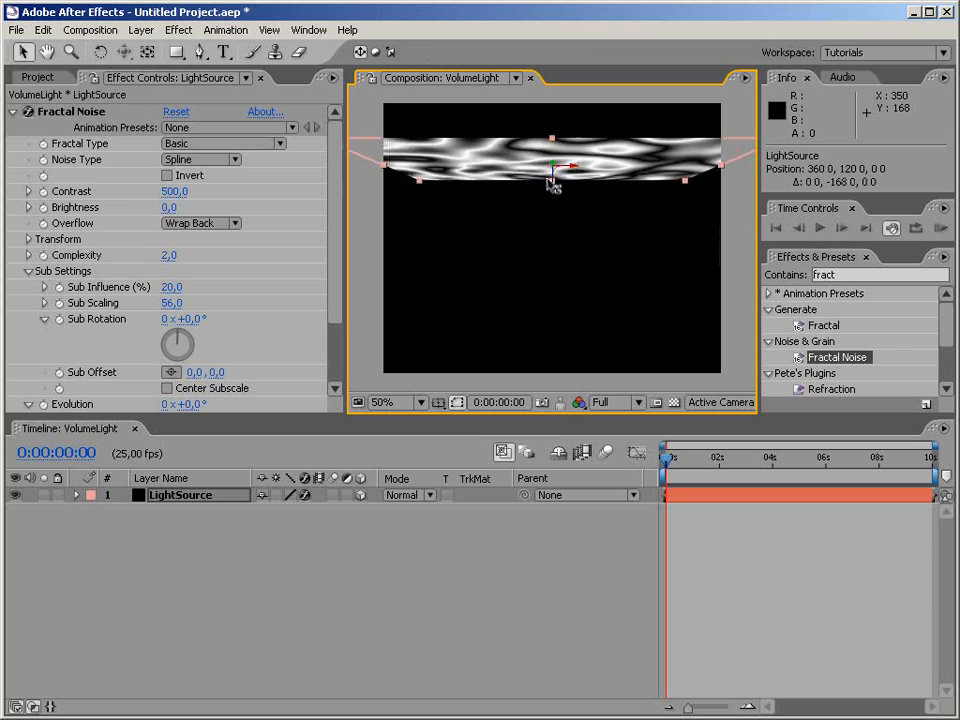
pyautogui.moveTo(552, 184); pyautogui.dragTo(552, 164)
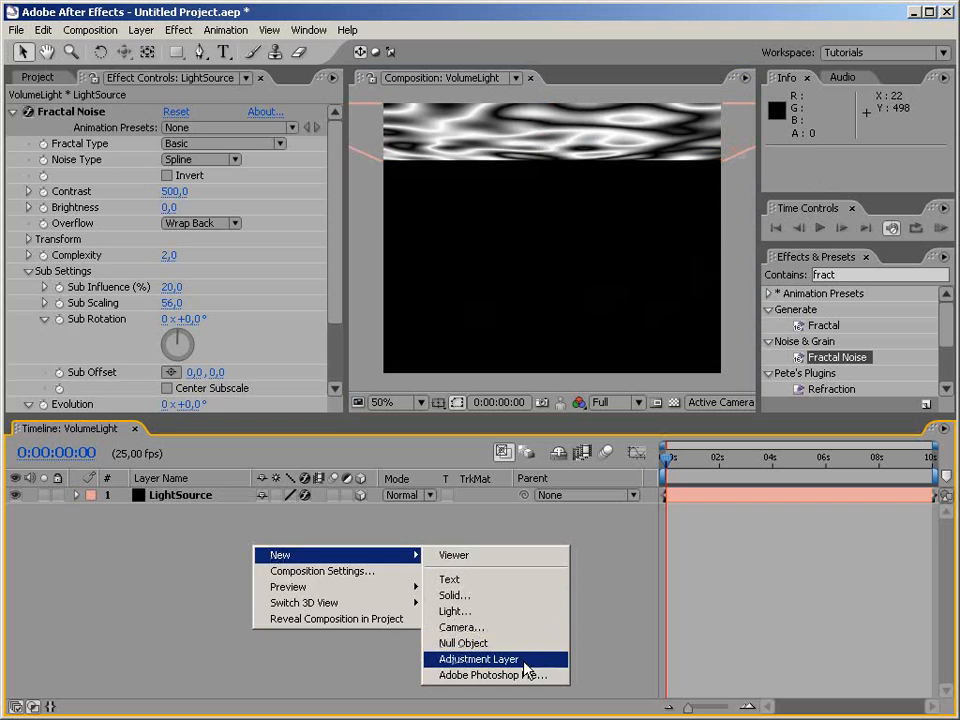
# Step: Add a Light layer with CC Radial Fast Blur centred above the frame
pyautogui.click(484, 658)
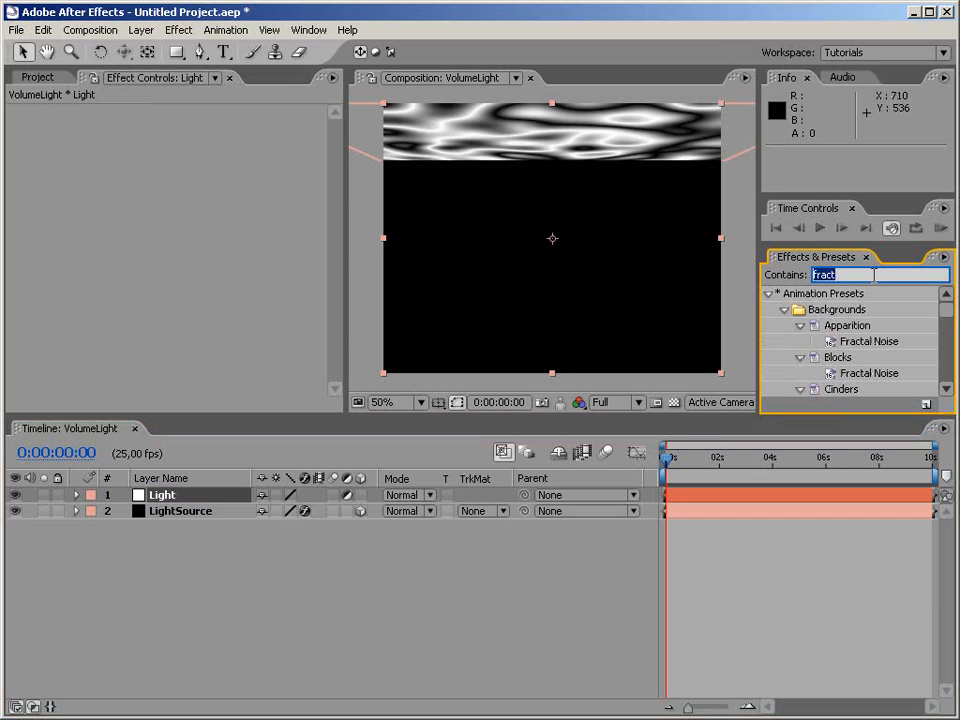
pyautogui.write('radial fas')
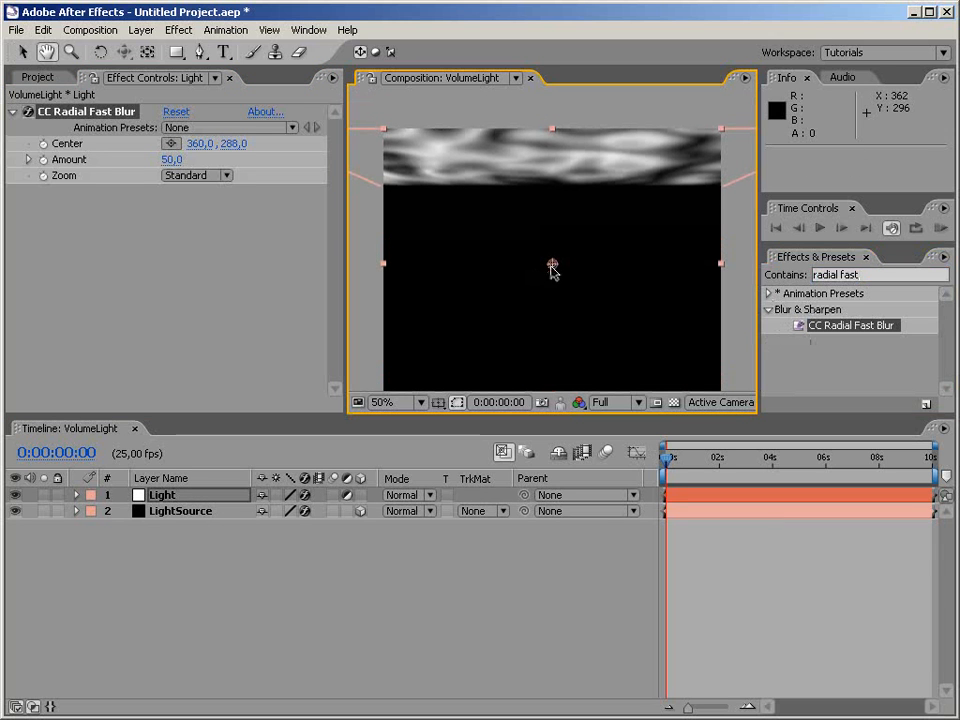
pyautogui.moveTo(552, 268); pyautogui.dragTo(552, 152)
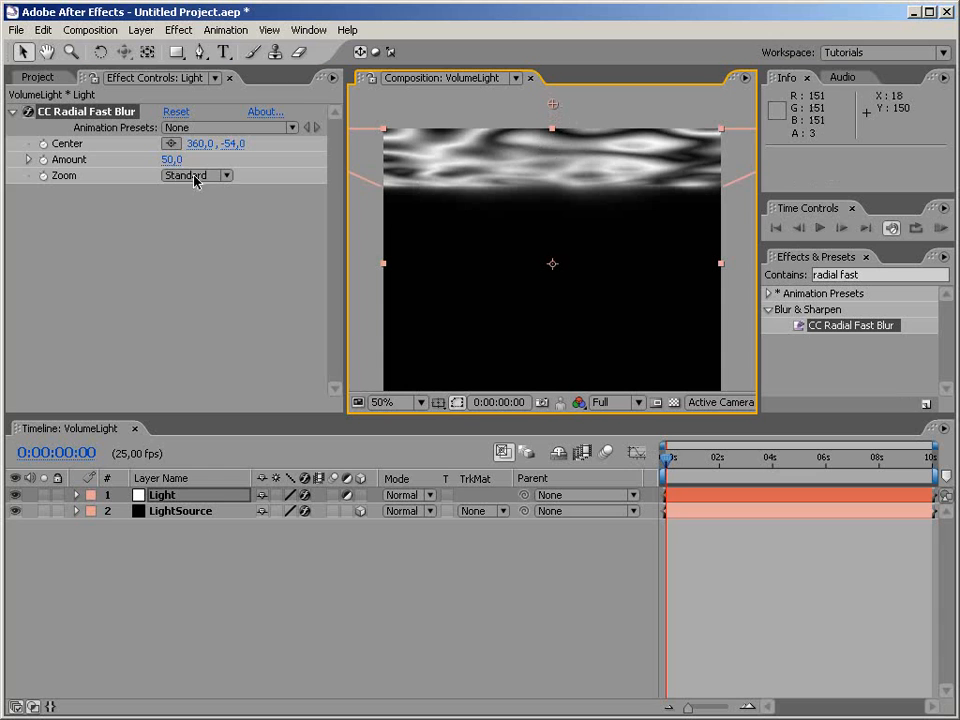
# Step: Set the radial fast blur's Zoom mode to Brightest
pyautogui.click(196, 176)
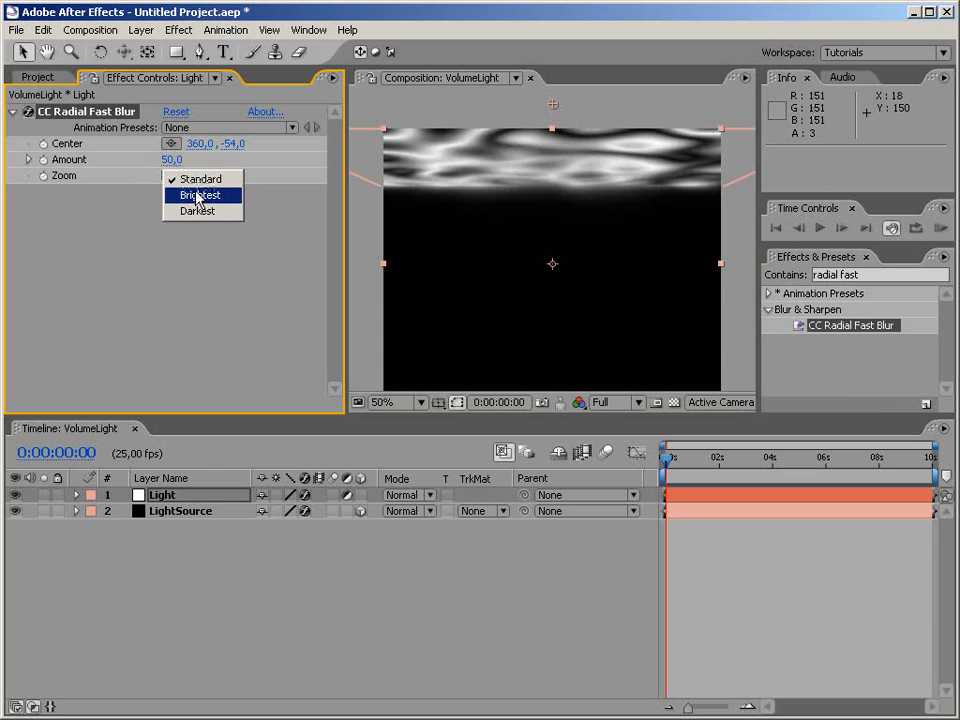
pyautogui.click(200, 194)
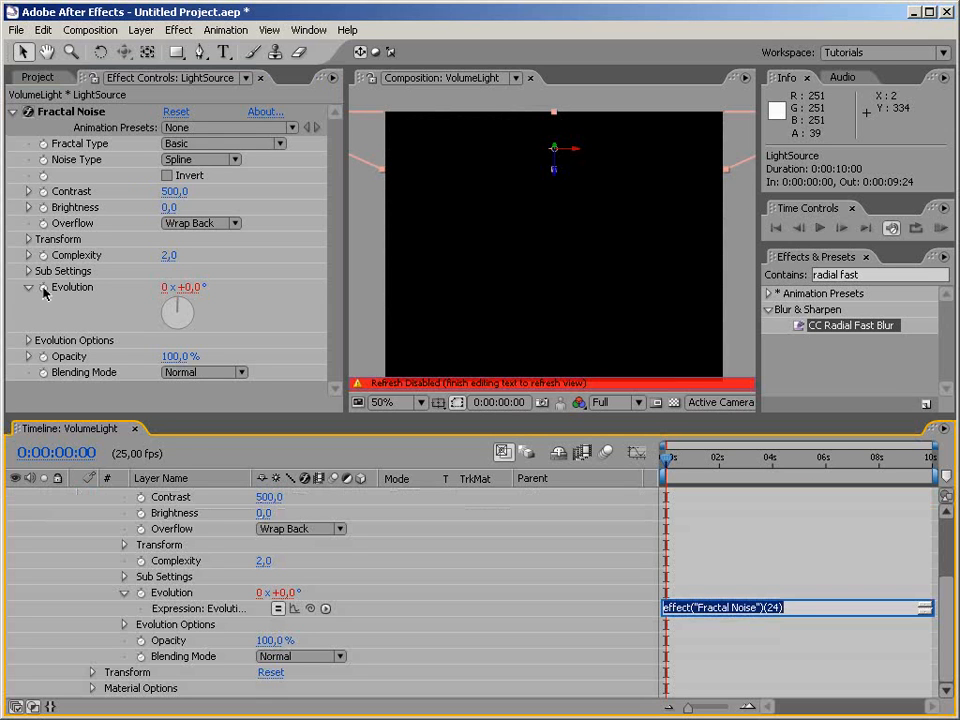
# Step: Give Evolution the expression time*50 and preview the rays on the transparency grid
pyautogui.write('time * 50')
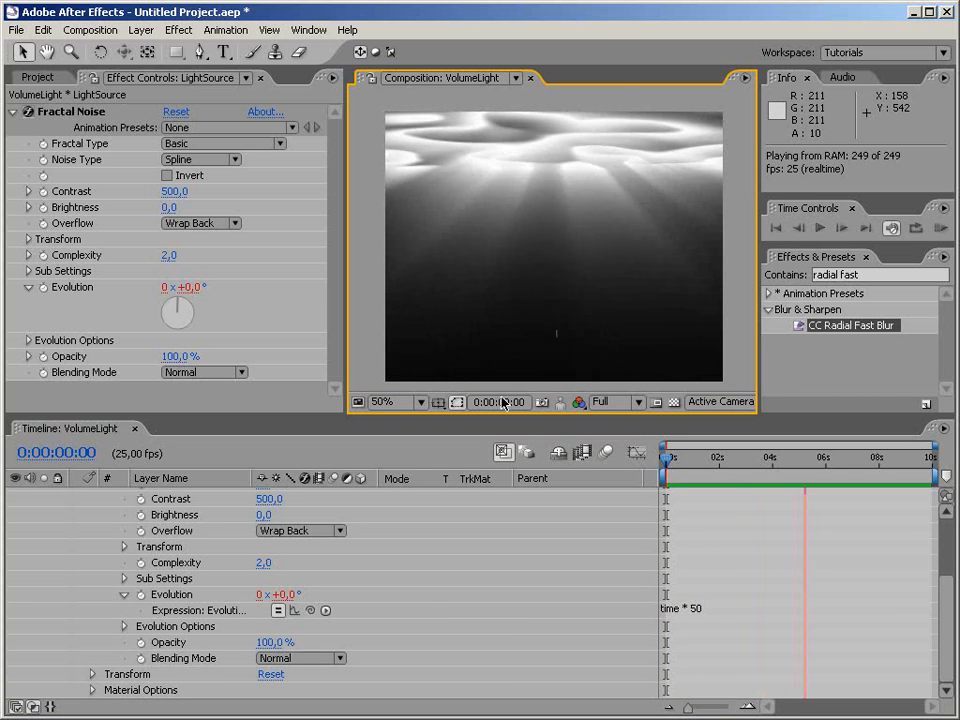
pyautogui.click(672, 402)
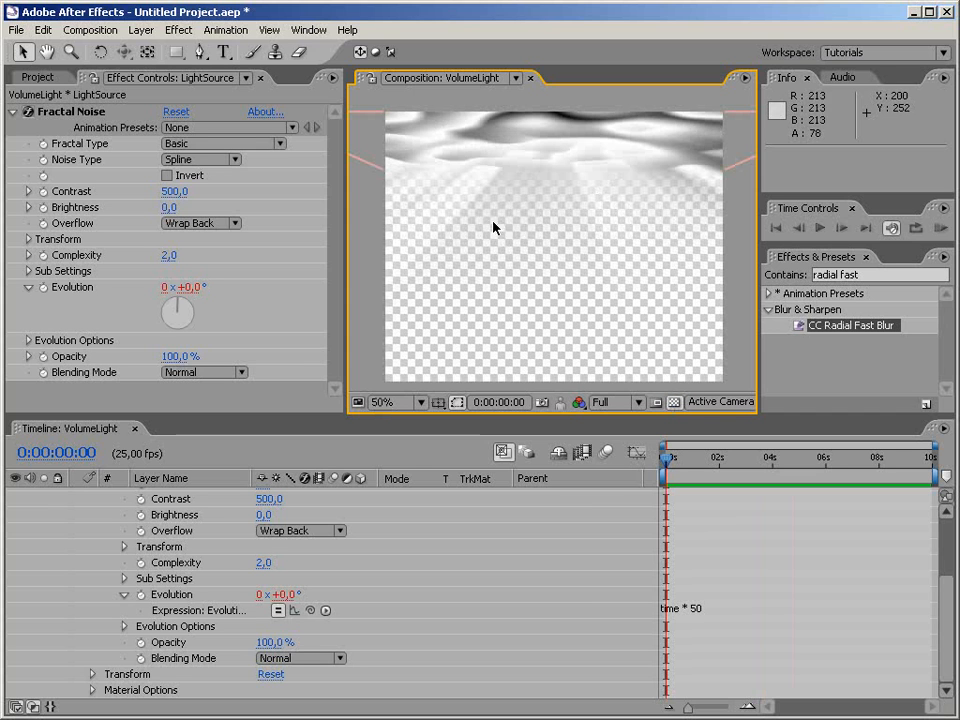
pyautogui.moveTo(516, 236)
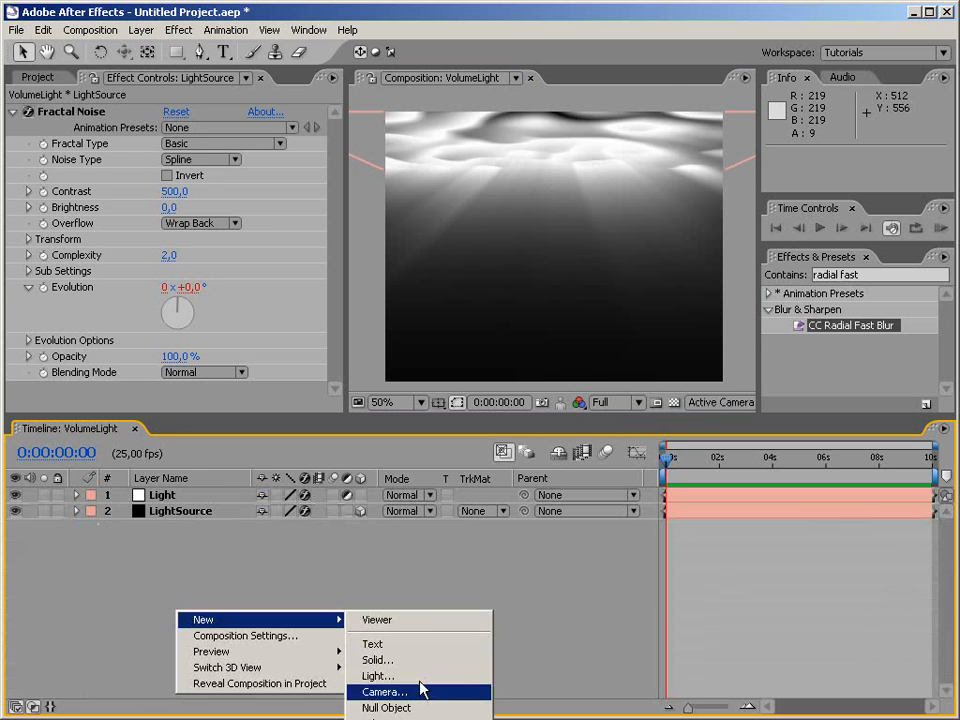
# Step: Create a new solid named BG and apply the Ramp effect to it
pyautogui.click(376, 660)
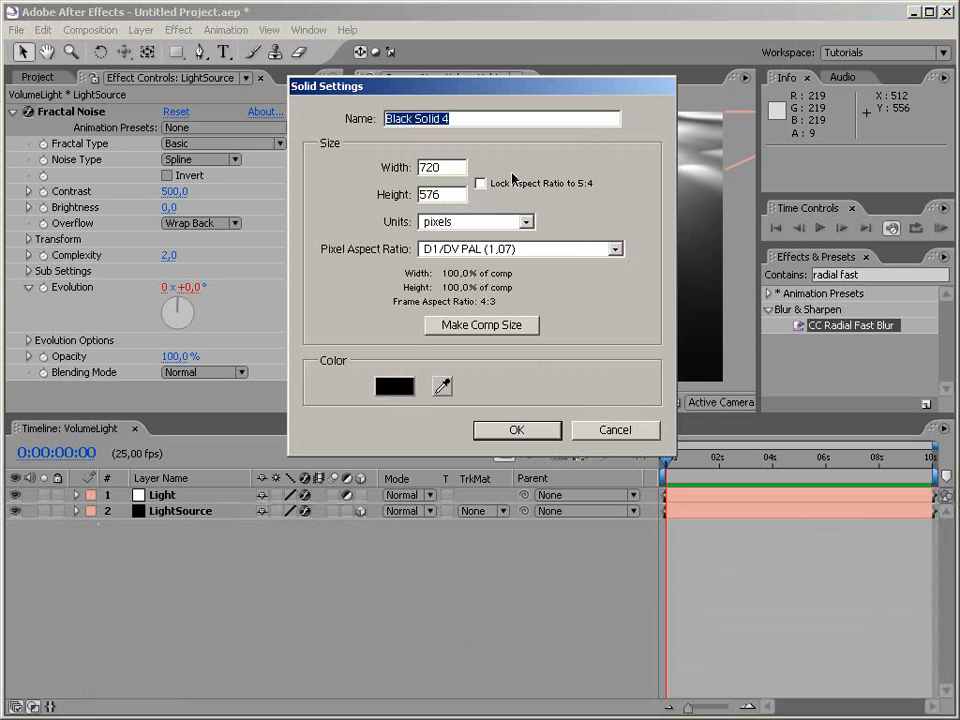
pyautogui.click(516, 428)
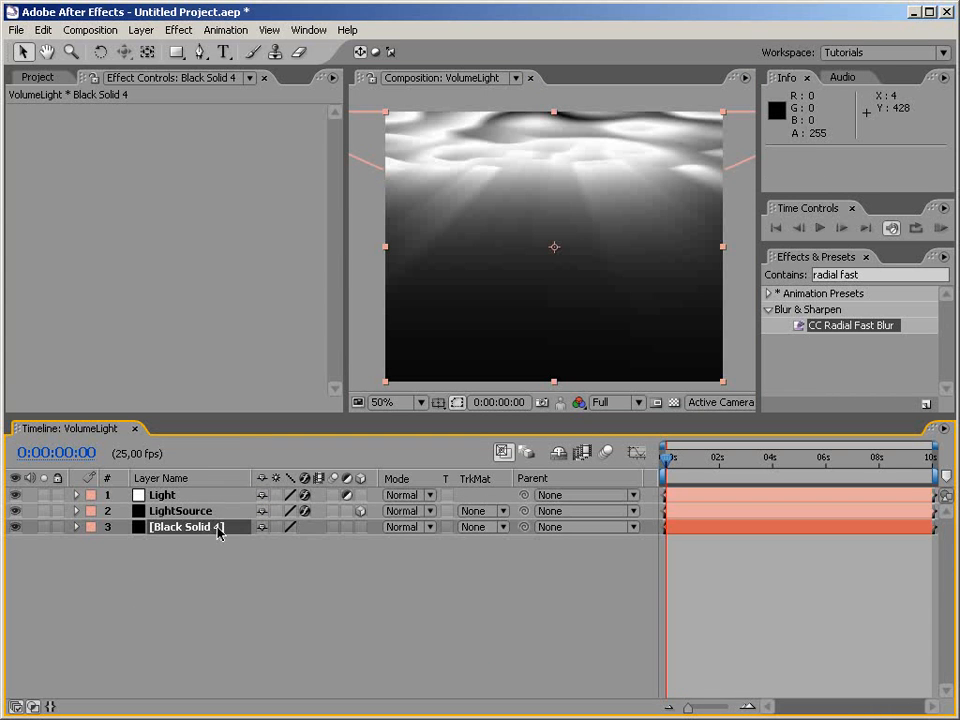
pyautogui.write('BG')
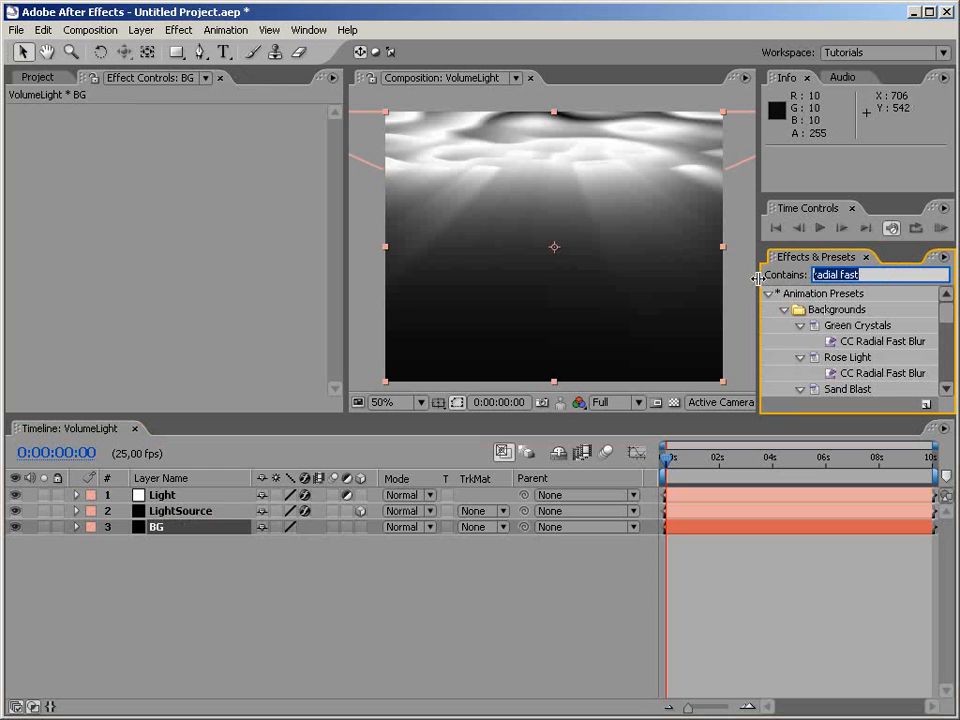
pyautogui.write('ramp')
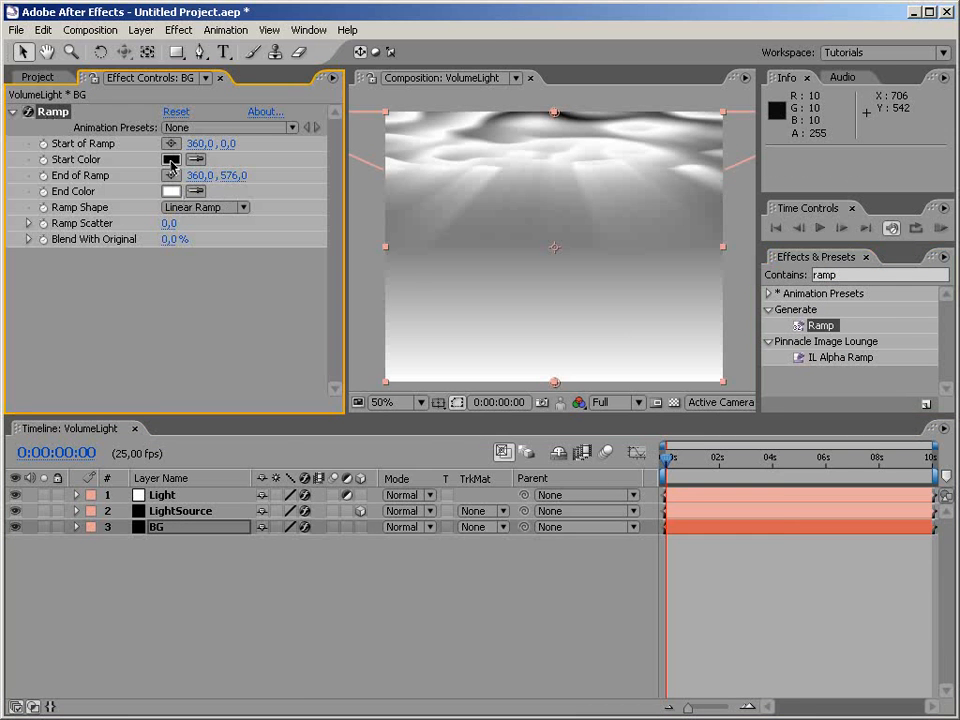
# Step: Set the Ramp start colour to blue 1F567C and end colour to dark teal 1A4F41
pyautogui.click(170, 160)
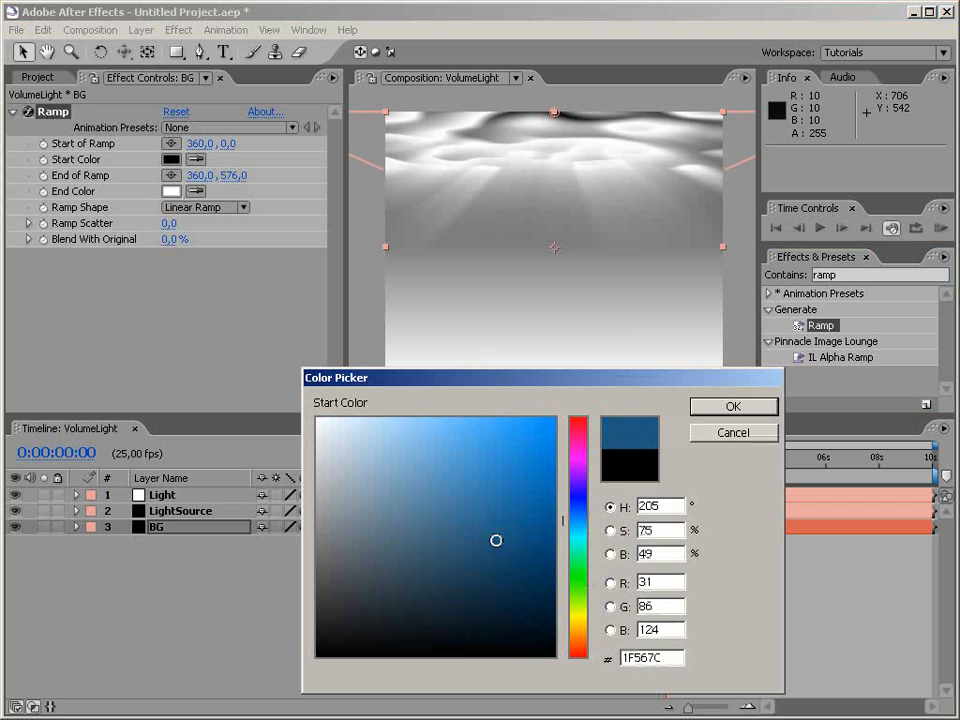
pyautogui.click(732, 406)
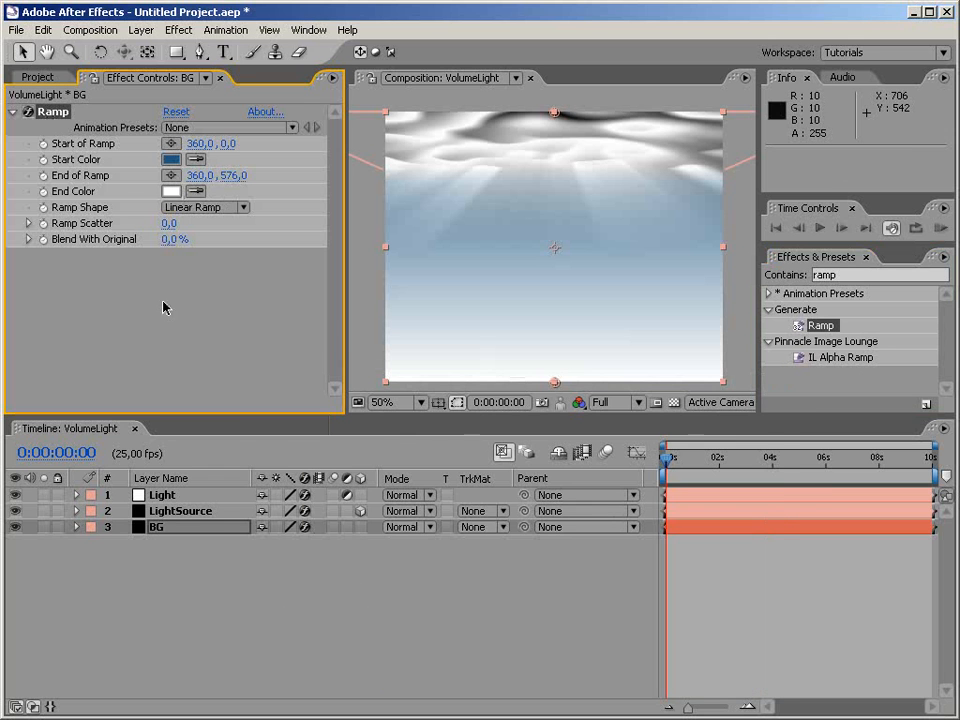
pyautogui.click(172, 192)
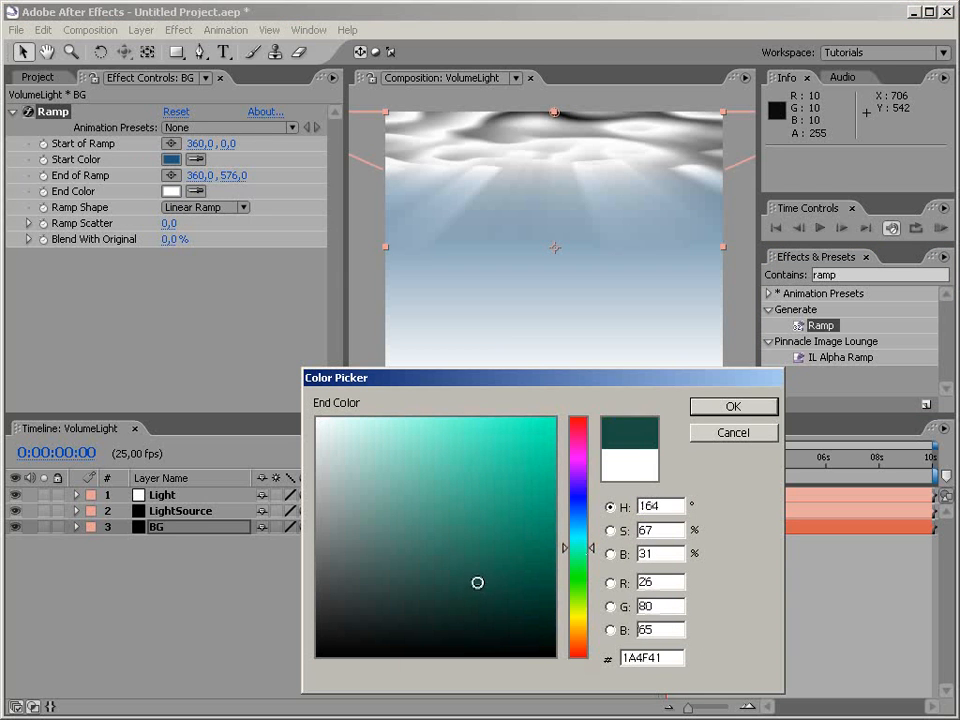
pyautogui.click(732, 406)
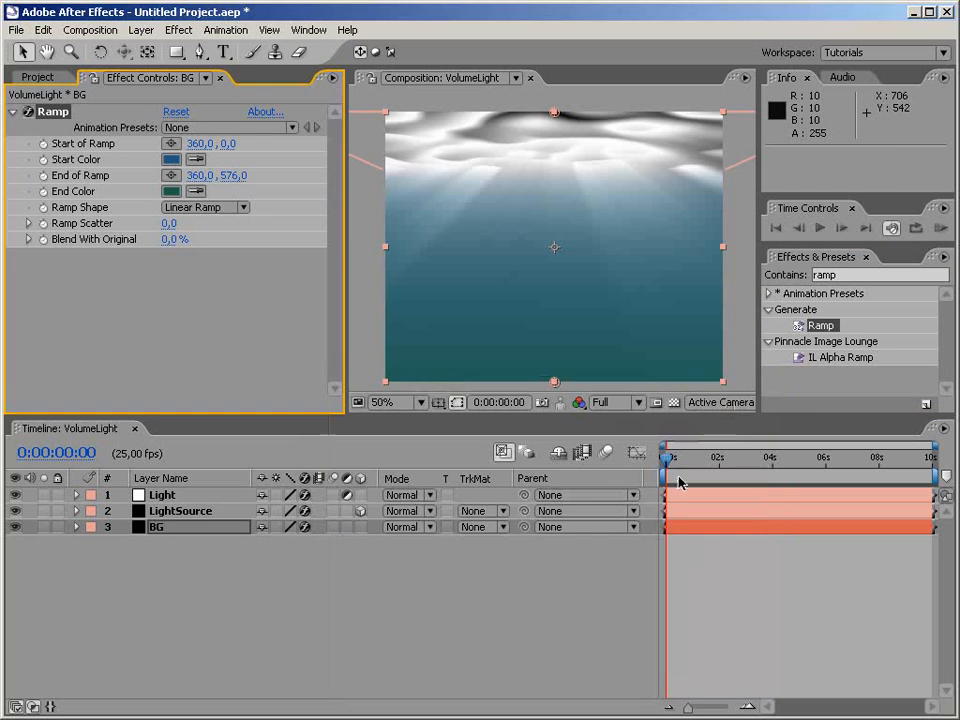
pyautogui.moveTo(532, 220)
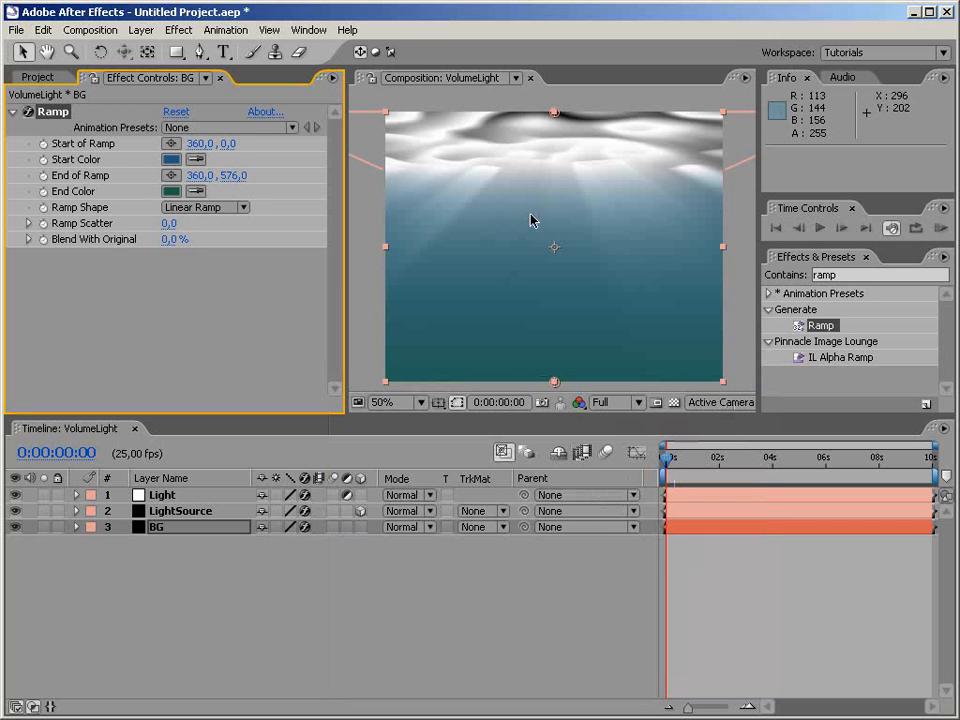
pyautogui.moveTo(632, 124)
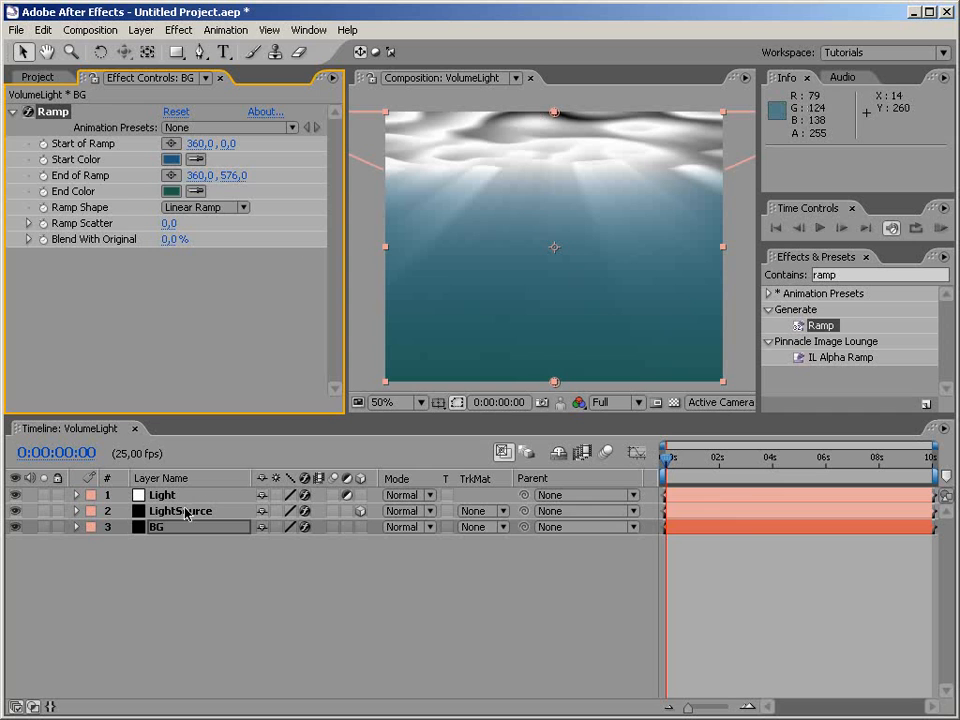
# Step: Apply Distort > Transform to the Light layer, then select the BG layer
pyautogui.click(180, 512)
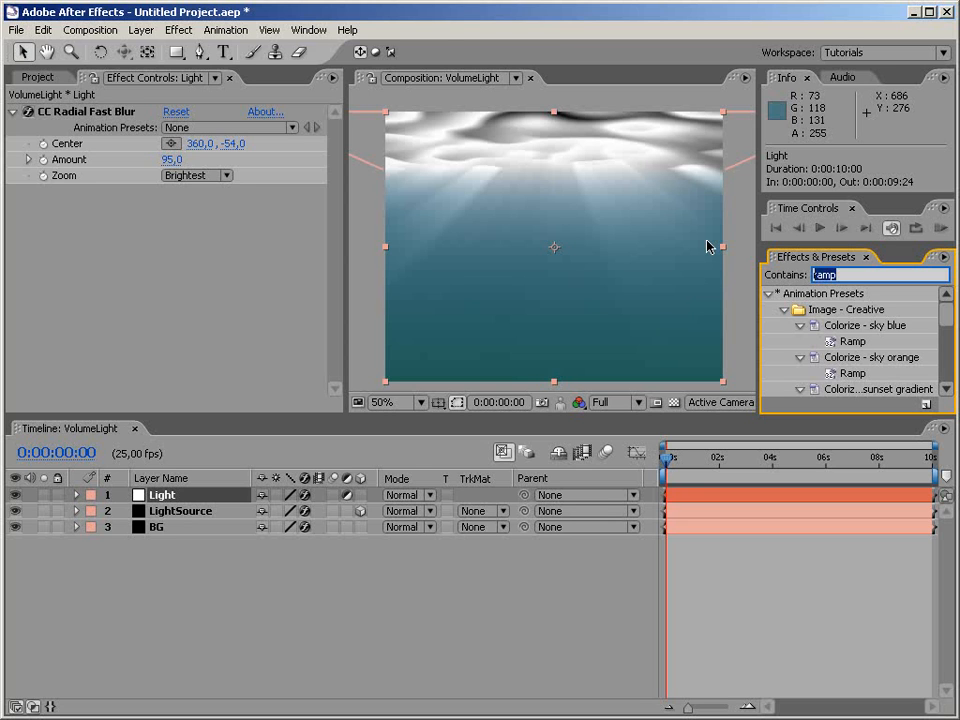
pyautogui.write('tran')
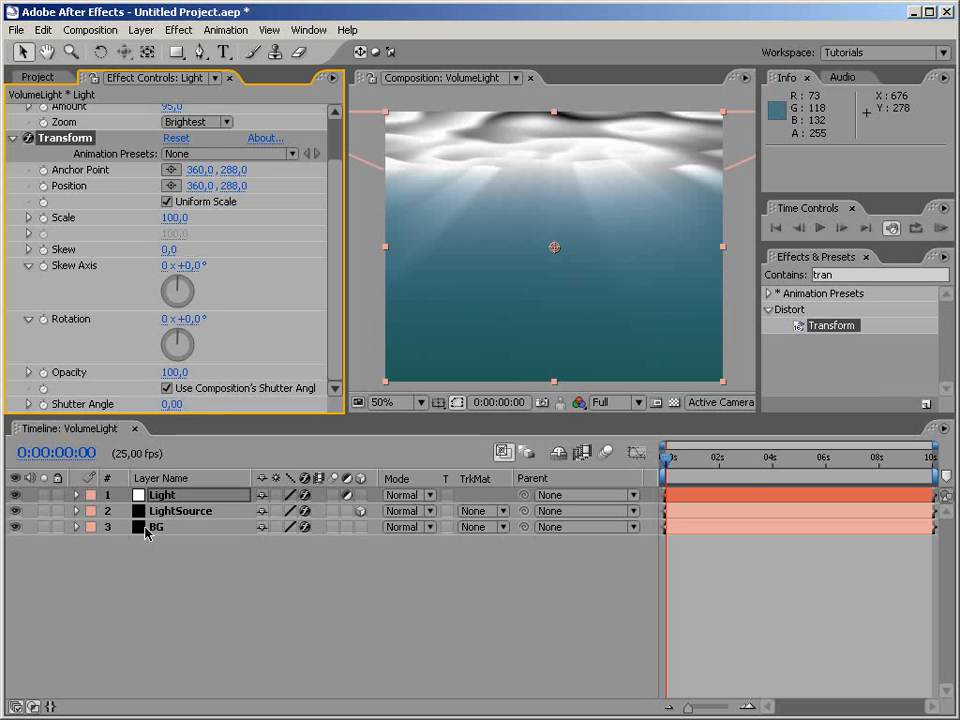
pyautogui.click(156, 528)
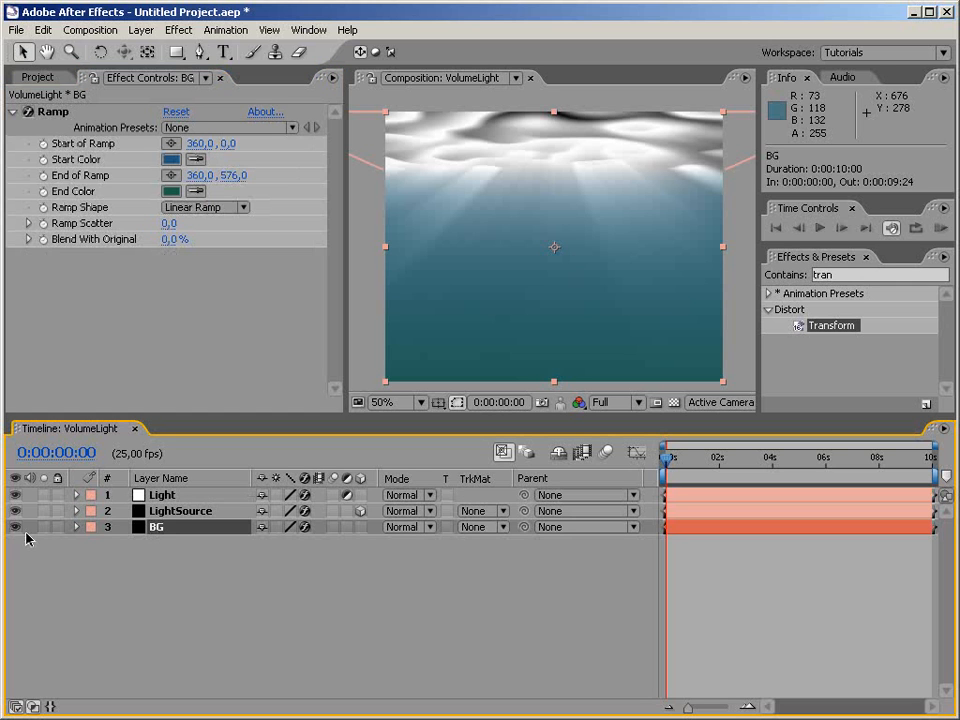
pyautogui.moveTo(90, 534)
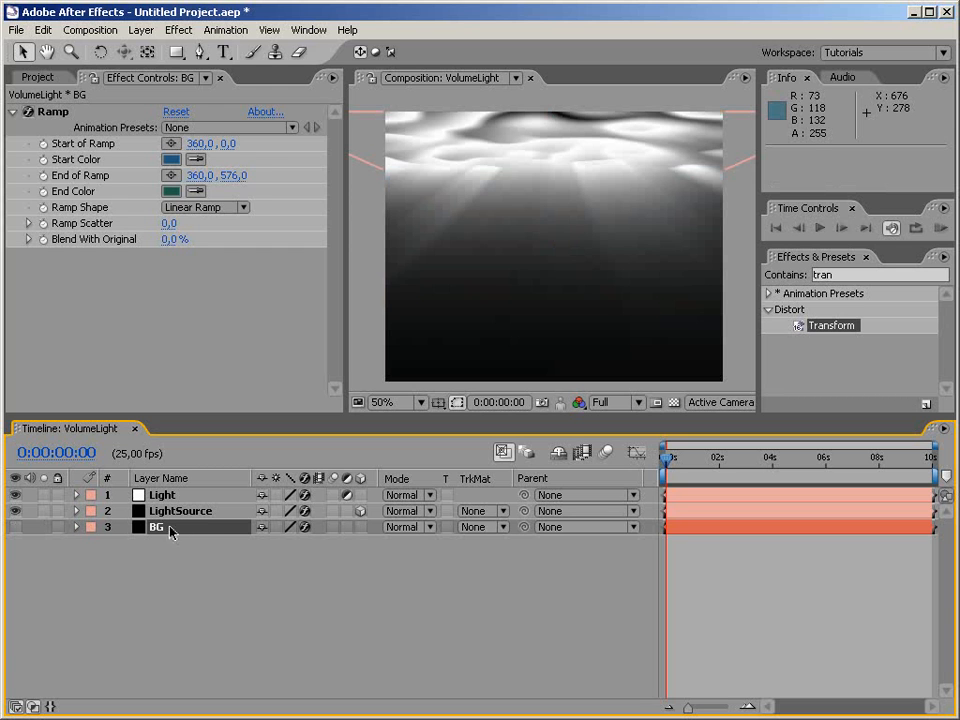
# Step: Hide the BG backdrop and uncheck Uniform Scale in the Light layer's Transform
pyautogui.click(180, 512)
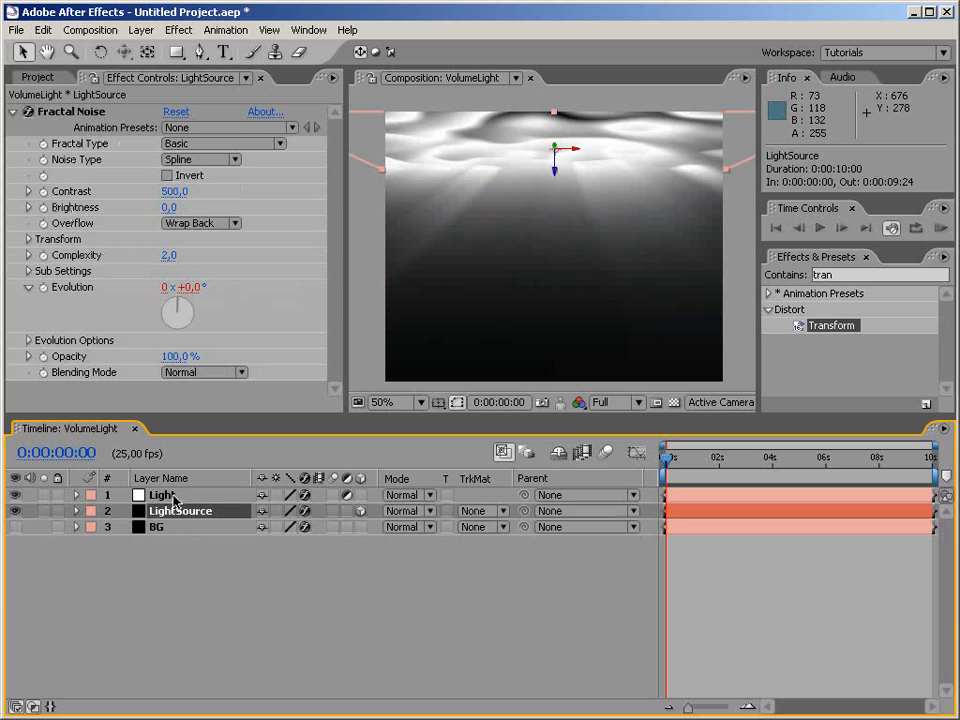
pyautogui.click(160, 494)
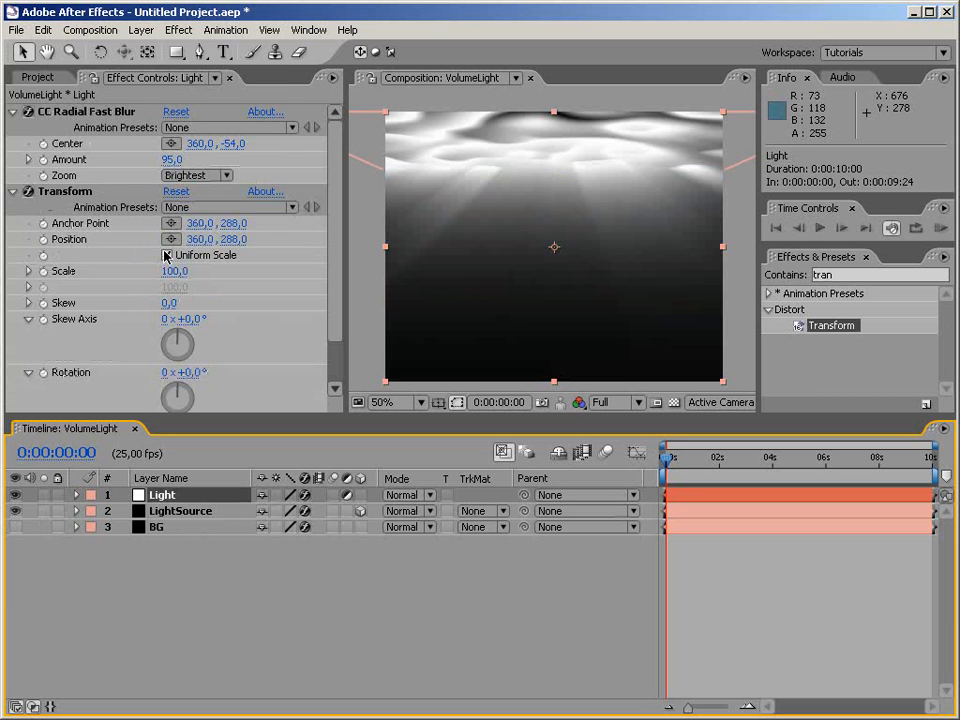
pyautogui.click(168, 256)
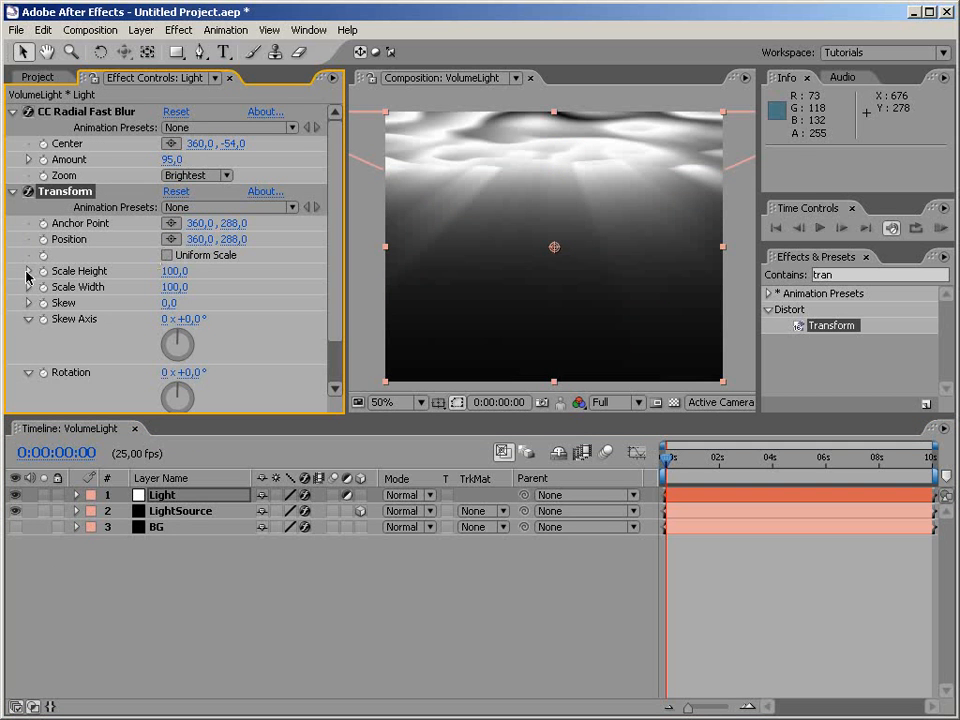